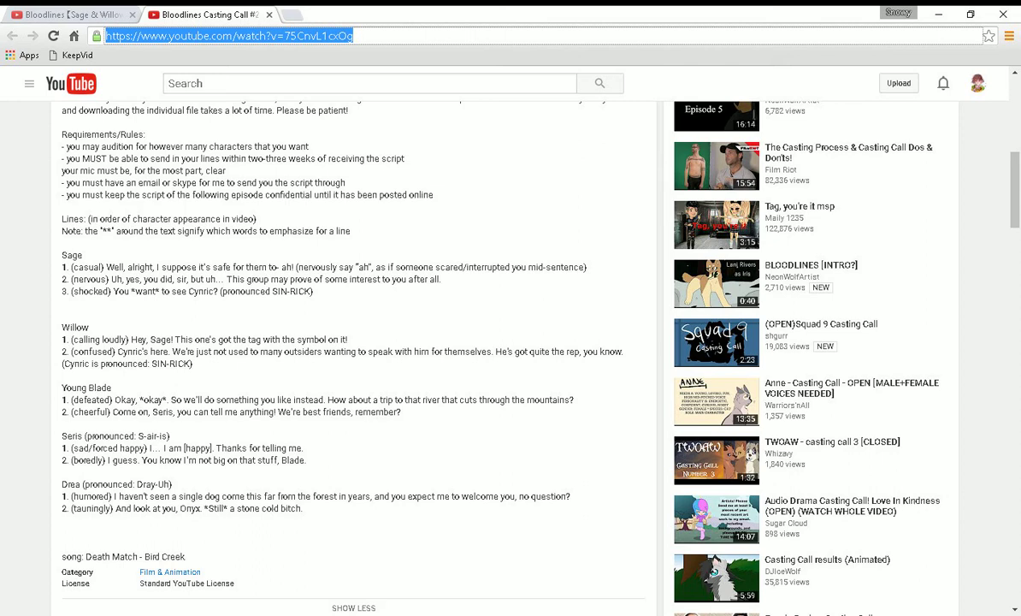
pyautogui.scroll(-3)
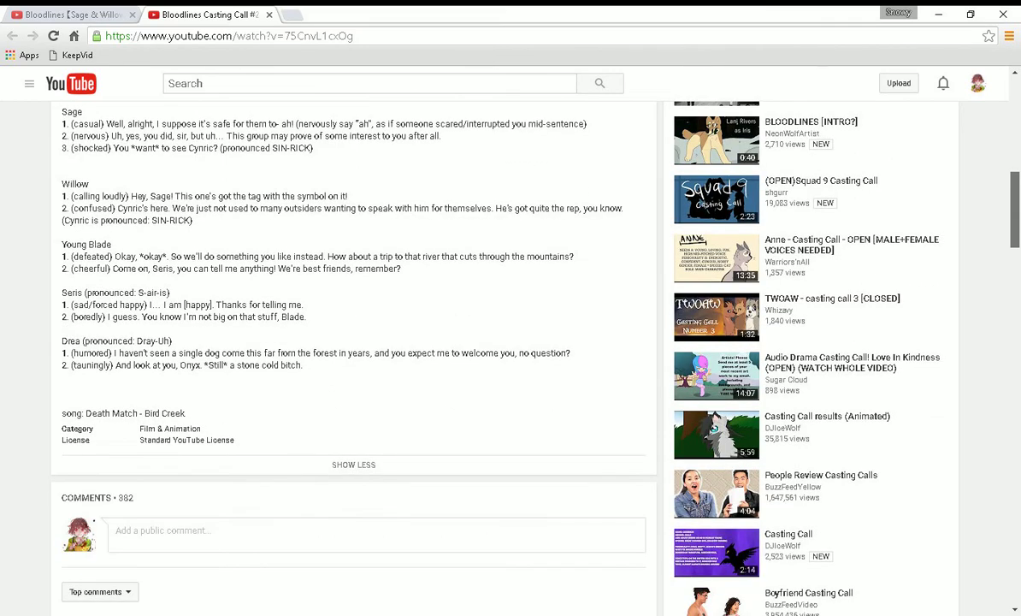